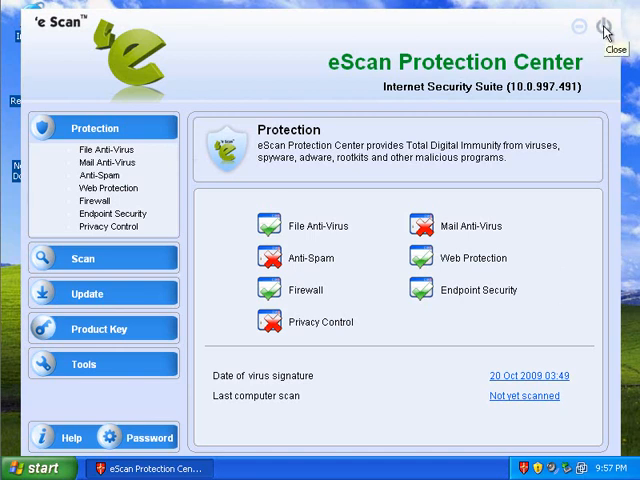
Step: Close eScan Protection Center, open the desktop text document of malware links, and minimize it
click(604, 25)
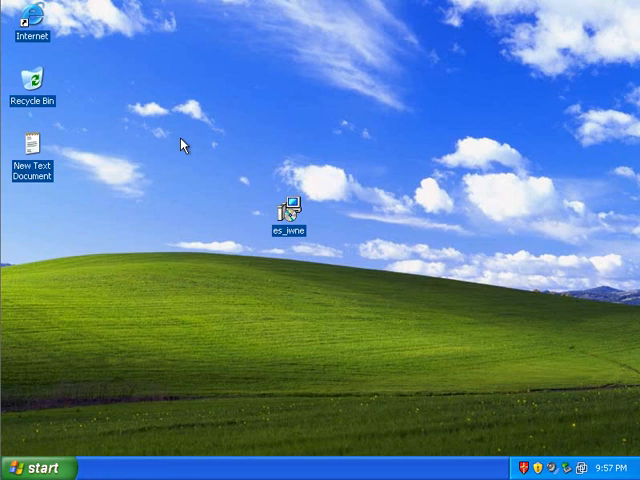
double_click(31, 150)
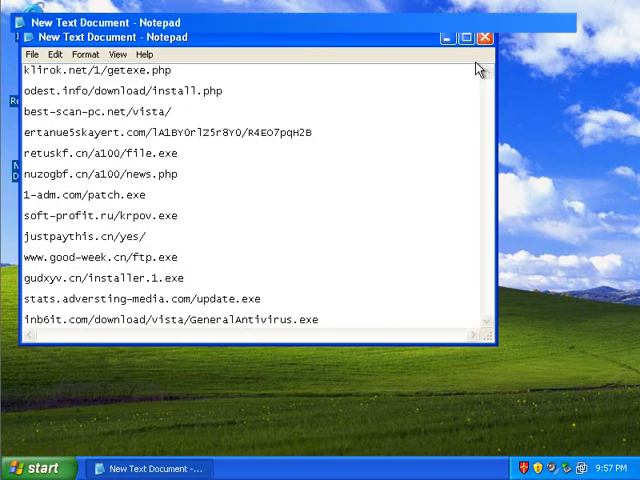
click(466, 37)
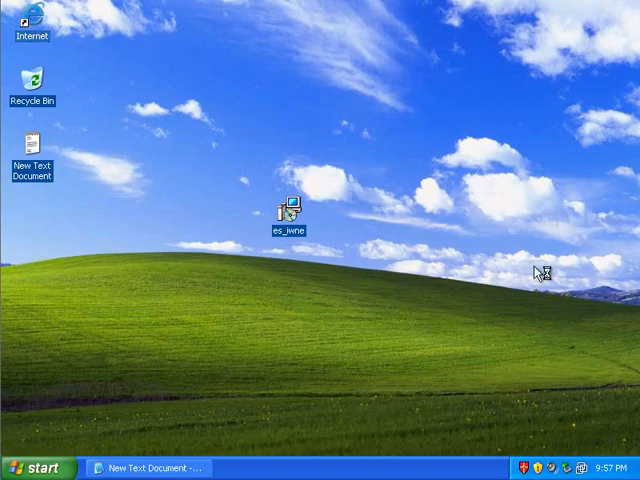
mouse_move(403, 230)
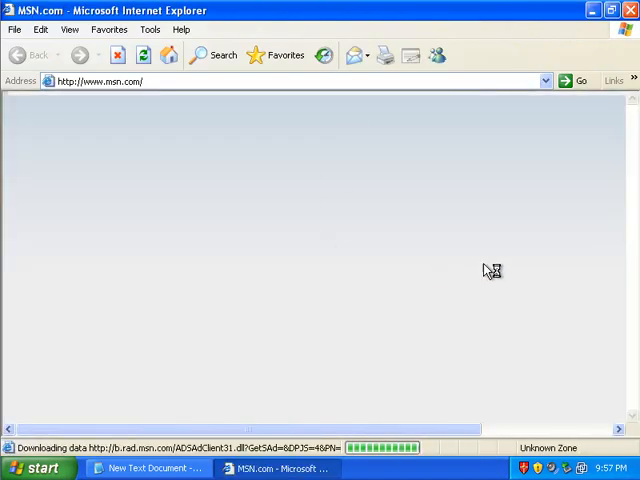
Step: Load klirok.net/1/getexe.php, run load.exe, and acknowledge eScan's trojan quarantine alert
click(147, 468)
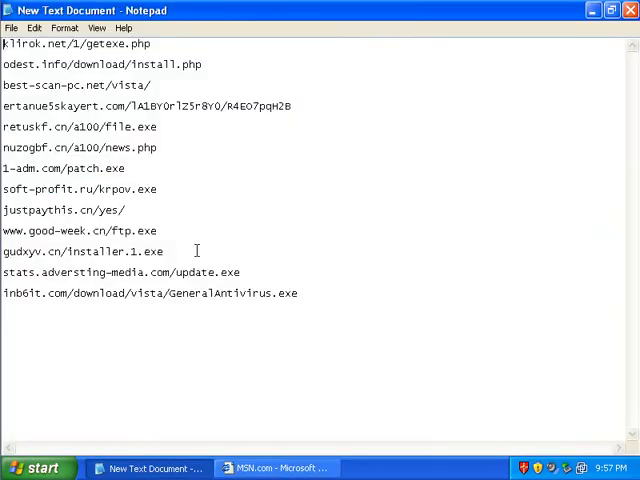
triple_click(76, 44)
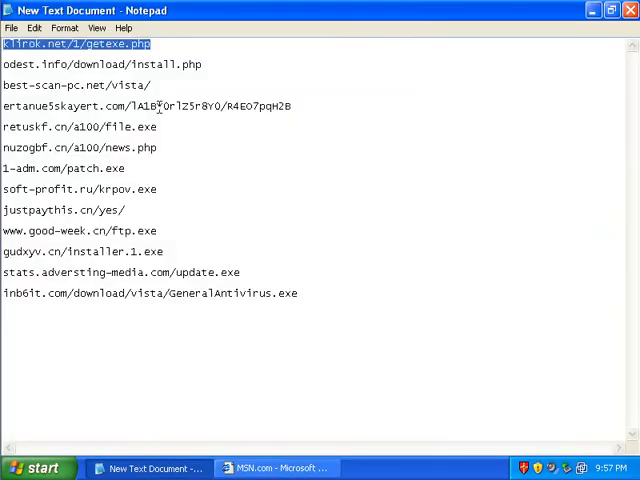
click(275, 468)
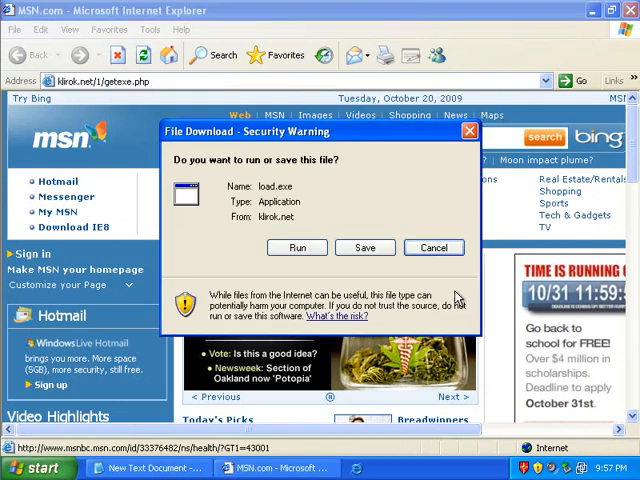
click(434, 247)
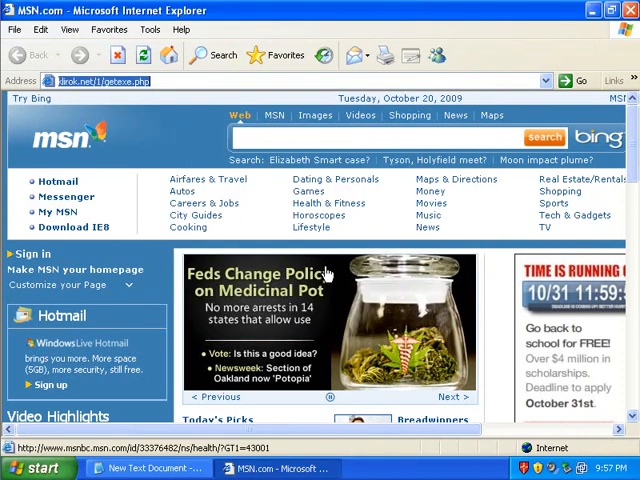
mouse_move(370, 325)
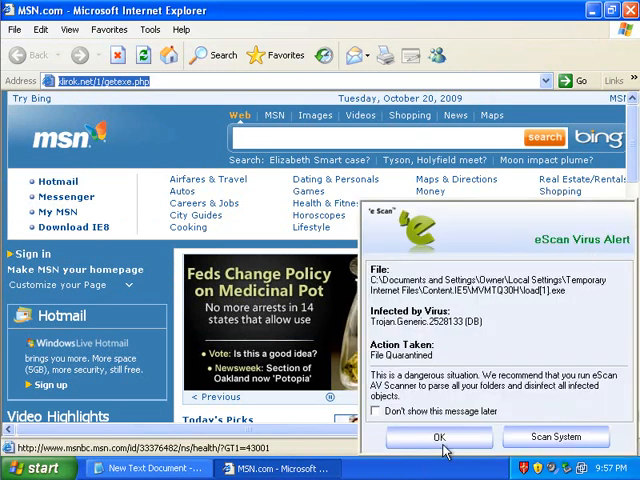
click(439, 437)
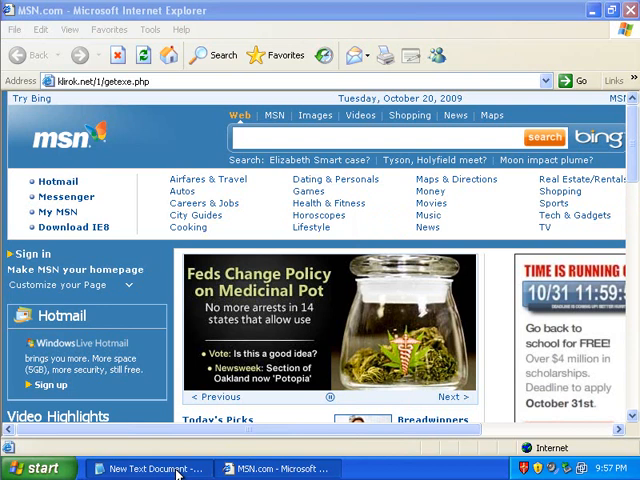
Step: Load odest.info/download/install.php and run install.exe past the unverified publisher warning
click(150, 468)
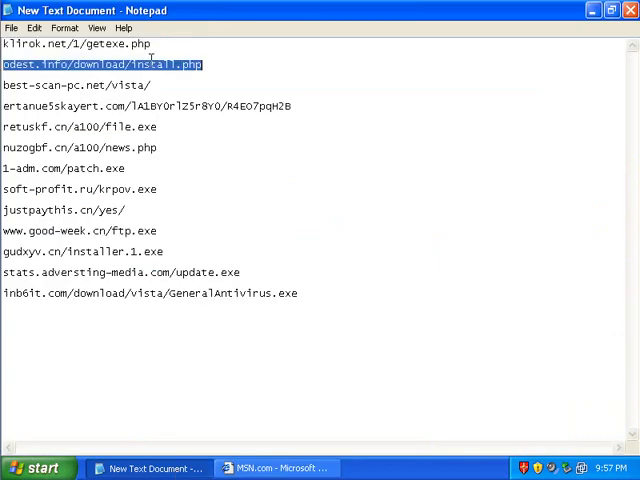
click(280, 468)
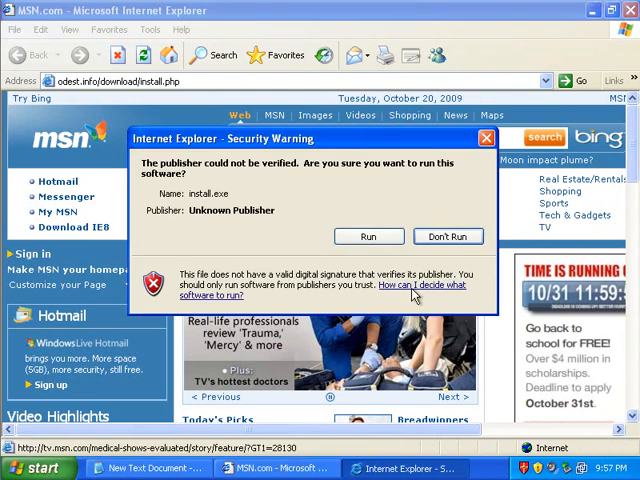
click(368, 237)
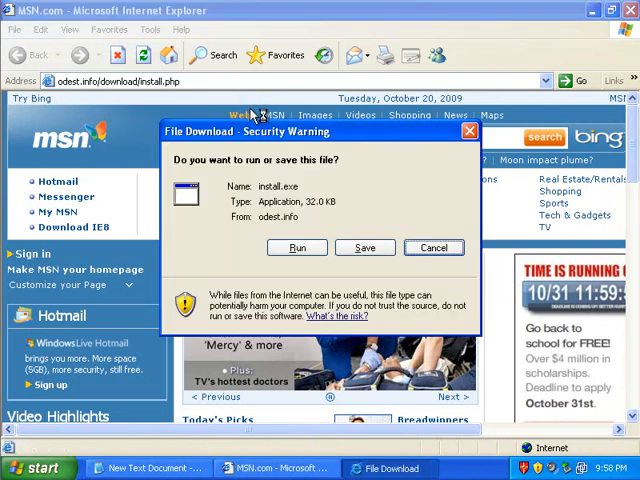
click(434, 247)
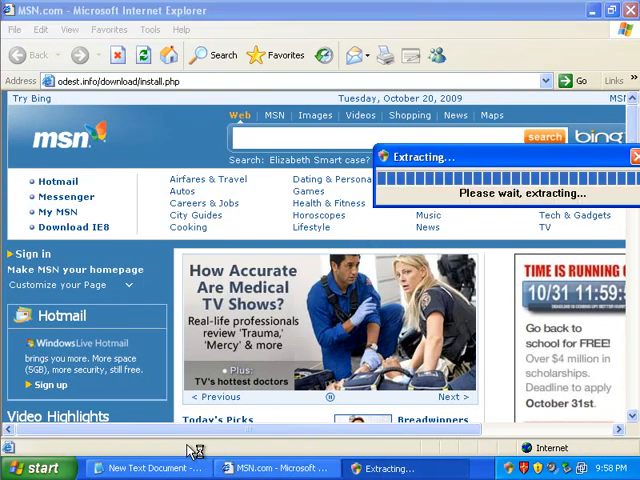
Step: Acknowledge eScan's IAPro.exe quarantine alert, close the Extracting window, and return to the browser
click(148, 468)
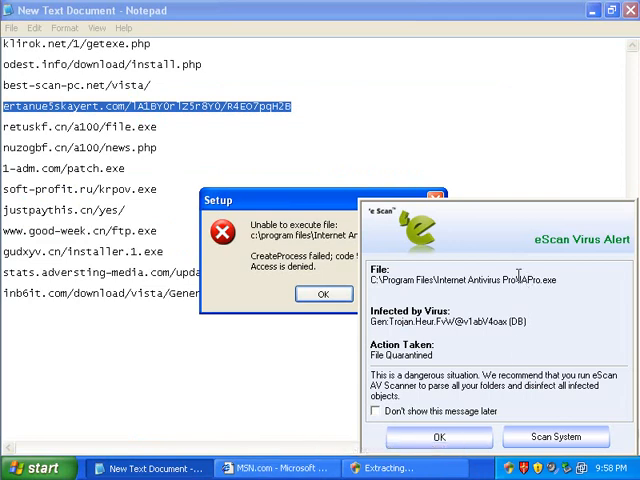
click(324, 293)
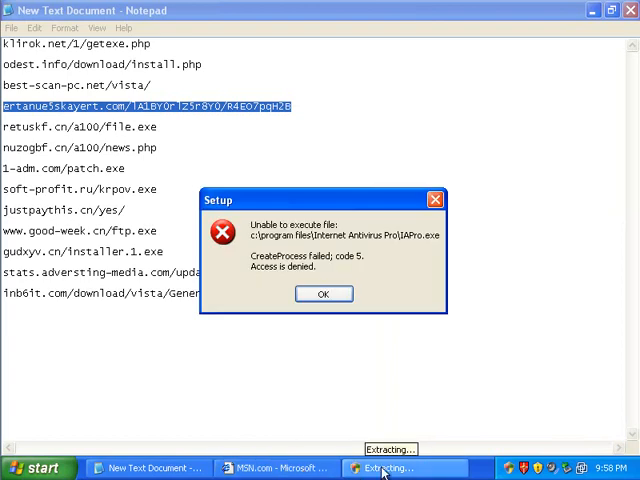
click(322, 293)
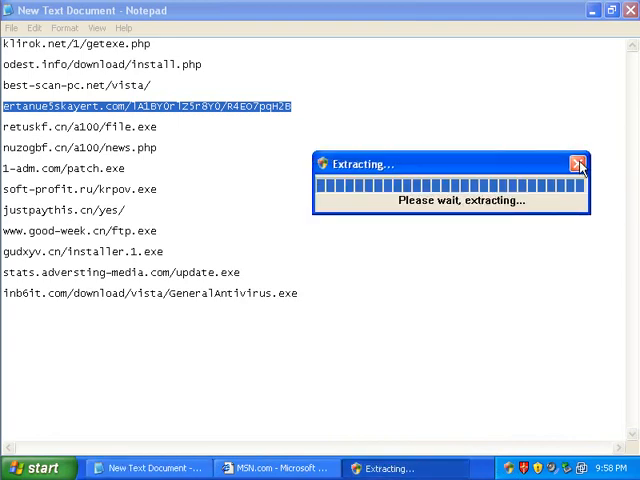
click(578, 163)
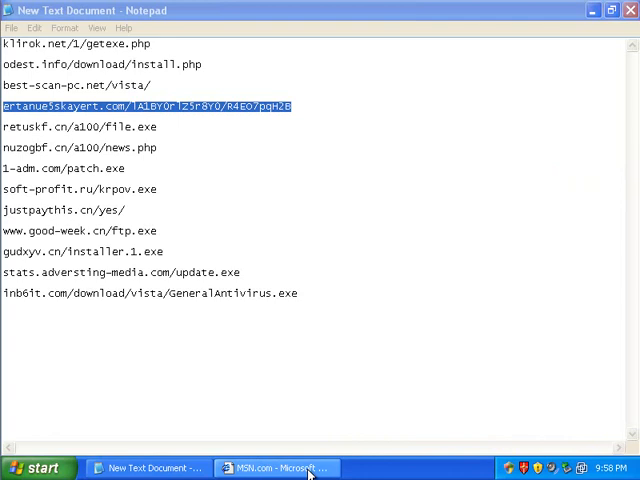
click(275, 468)
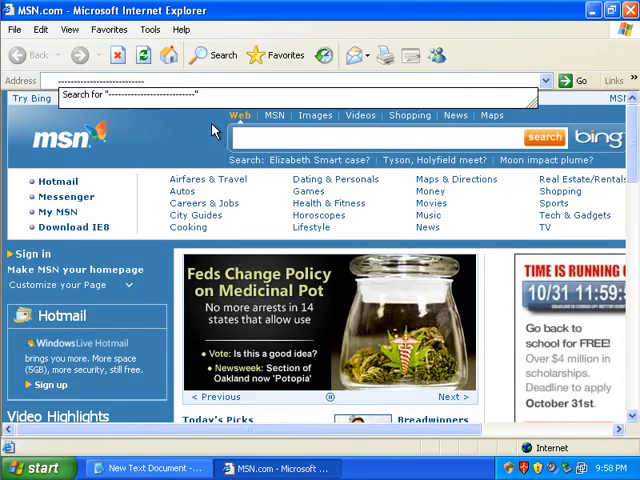
mouse_move(168, 168)
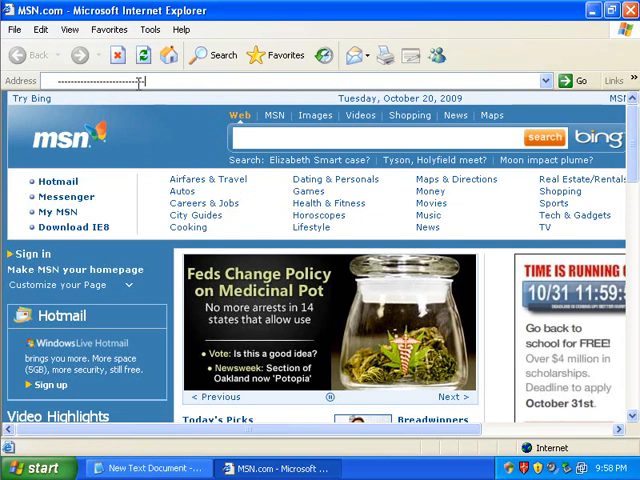
Step: Load the ertanue5skayert.com link so its Antivirus Pro 2010 downloader runs, then return to the link list
click(145, 468)
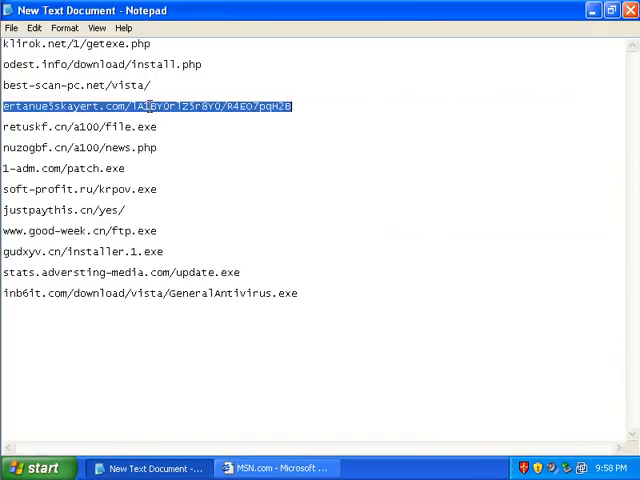
click(277, 468)
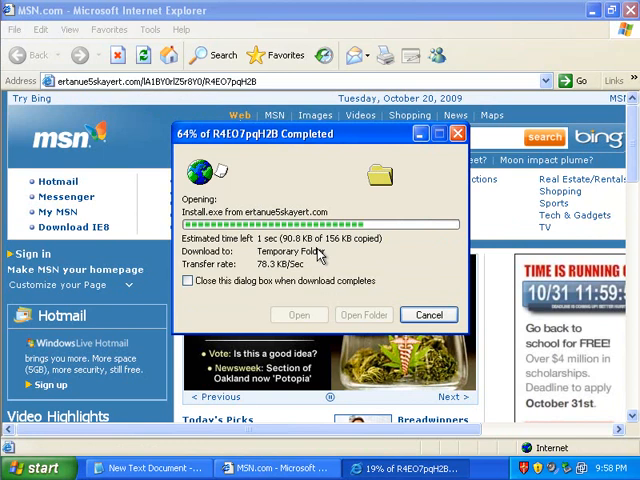
click(429, 314)
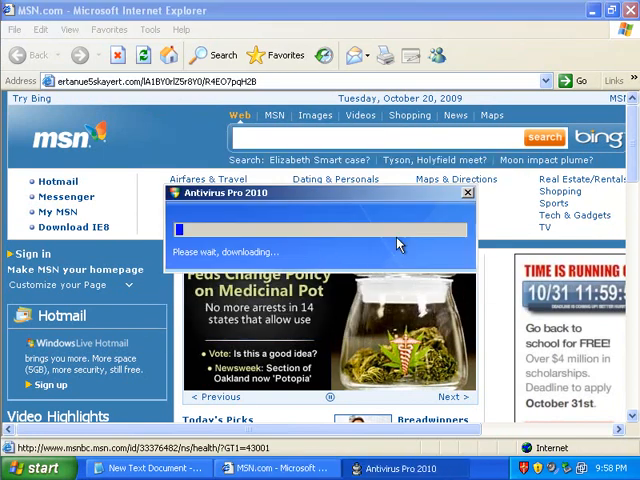
mouse_move(350, 235)
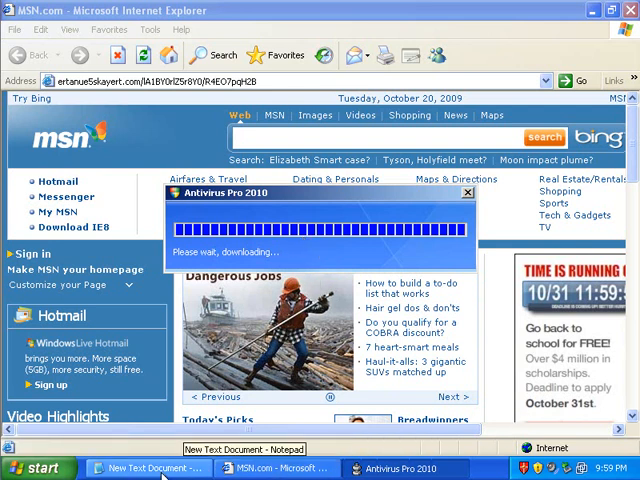
click(467, 192)
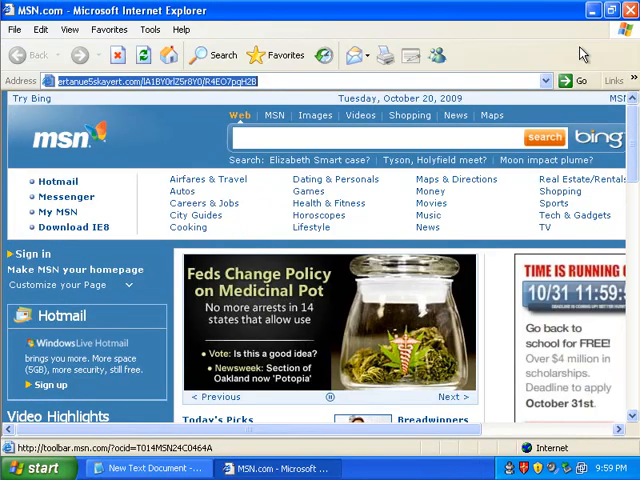
Step: Load retuskf.cn/a100/file.exe (404 Not Found), then nuzogbf.cn/a100/news.php (blank page)
click(150, 468)
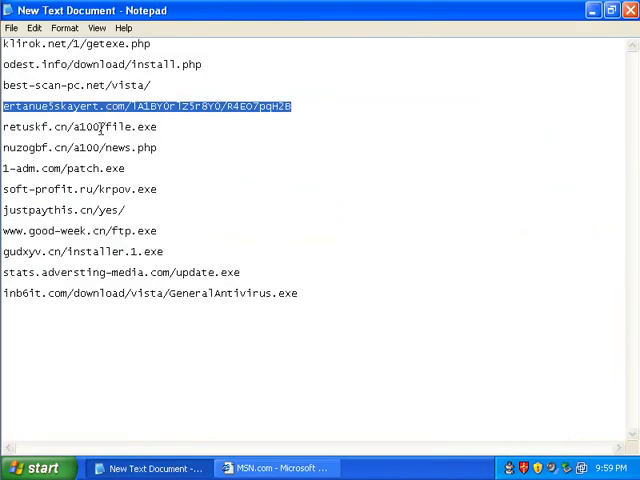
click(278, 468)
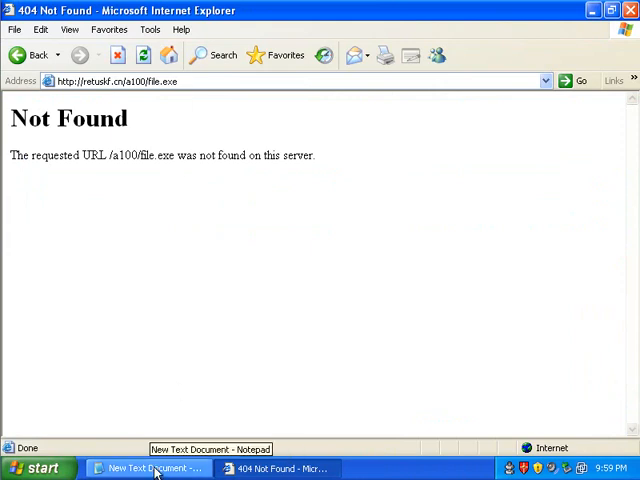
click(148, 468)
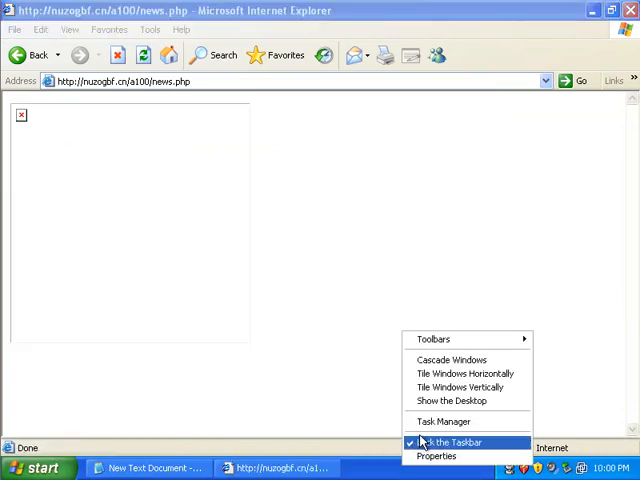
Step: Review the 37 running processes, including AntivirusPro_2010, in Task Manager's Processes tab
click(444, 421)
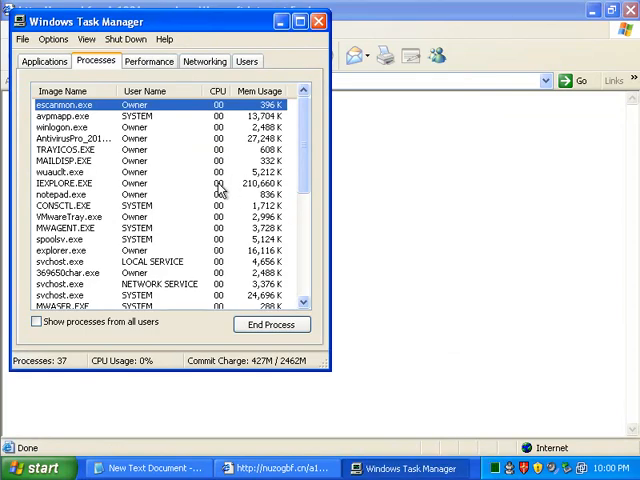
scroll(down, 3)
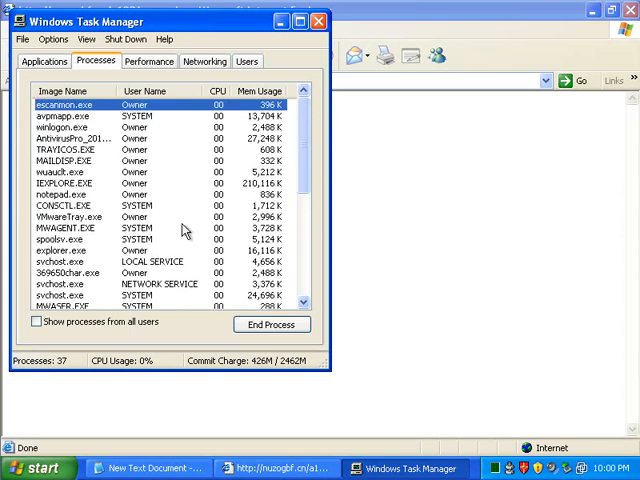
click(75, 137)
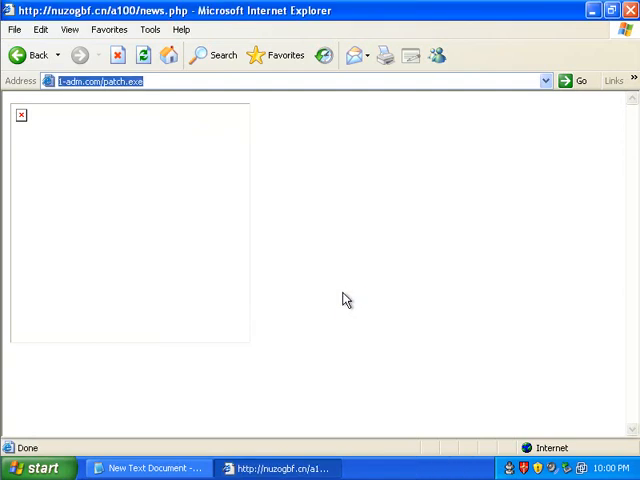
mouse_move(489, 470)
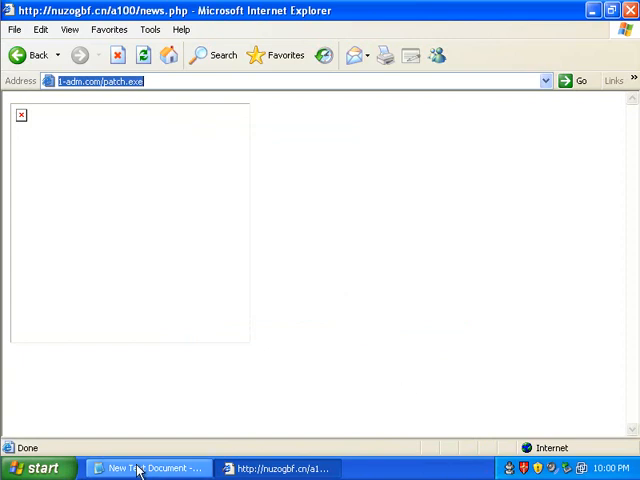
Step: Load the soft-profit.ru and justpaythis.cn/yes/ links, continuing past the fake virus-threat warning
click(147, 468)
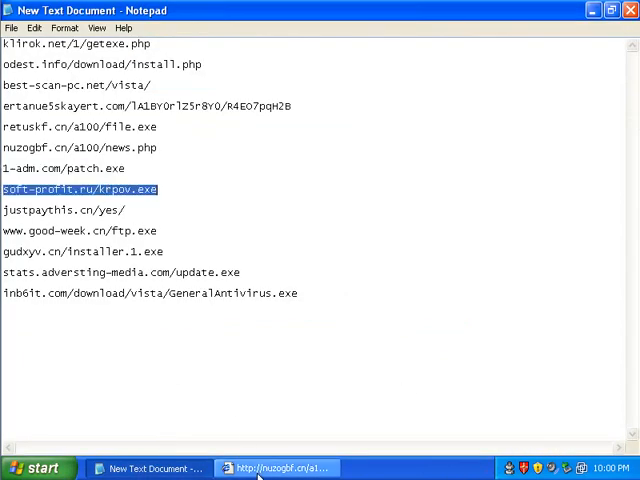
click(280, 468)
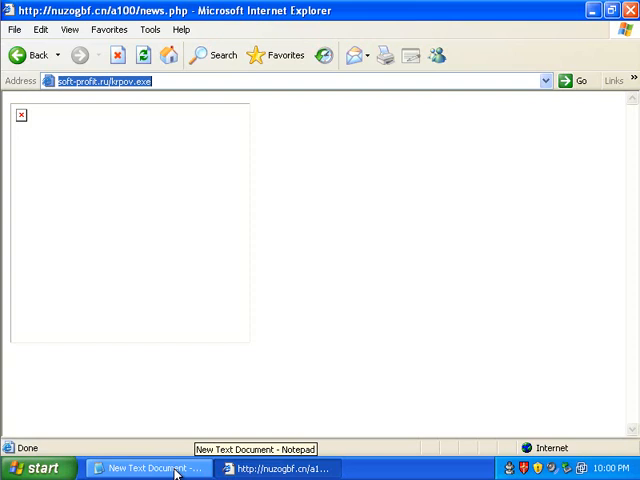
click(148, 468)
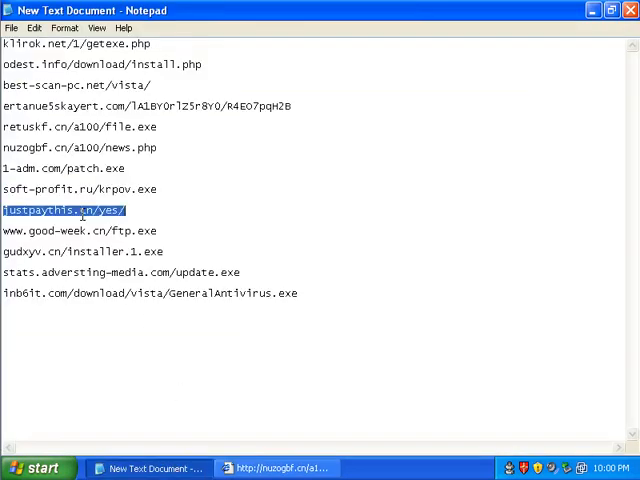
click(280, 468)
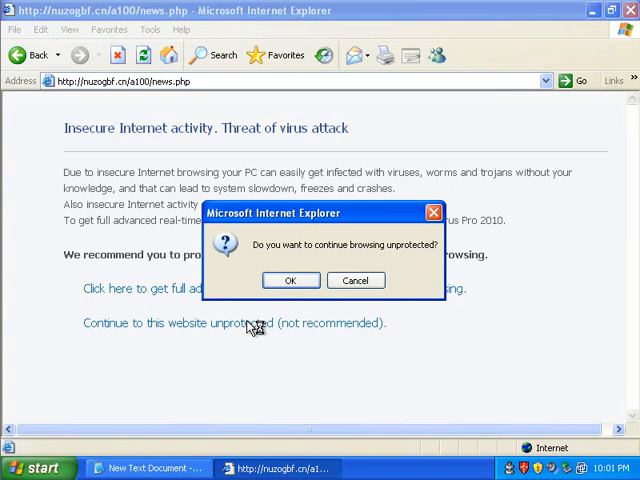
click(289, 280)
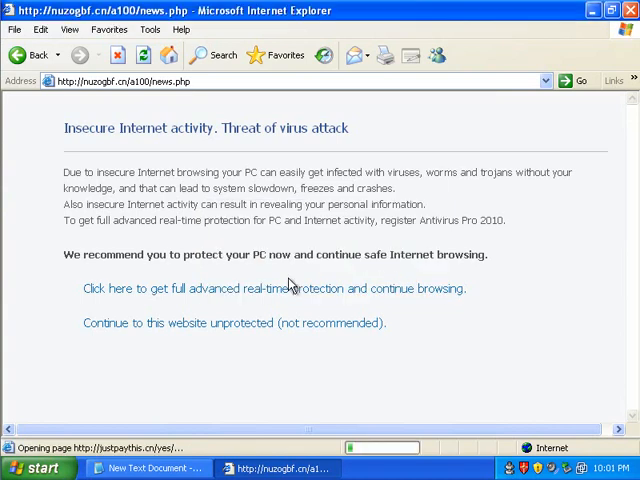
click(273, 288)
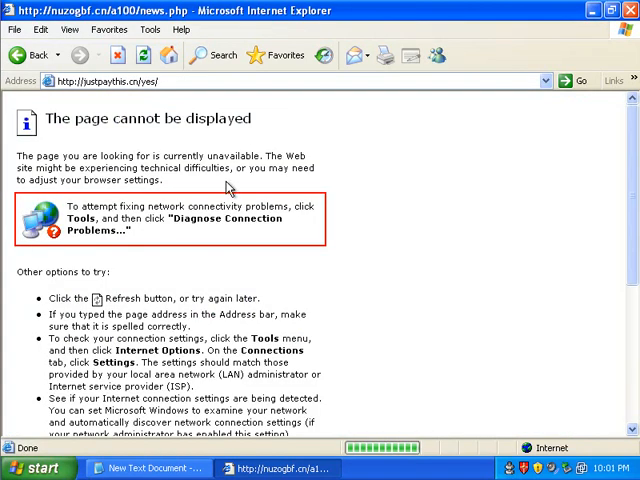
mouse_move(213, 145)
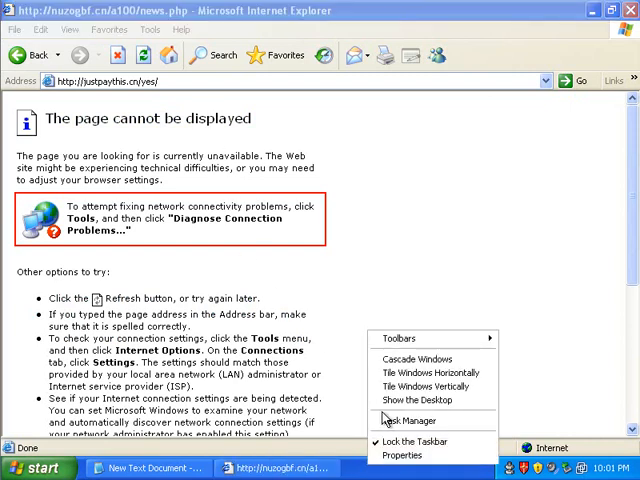
Step: Check Task Manager's process list again, still showing AntivirusPro_2010 among 37 processes
click(409, 420)
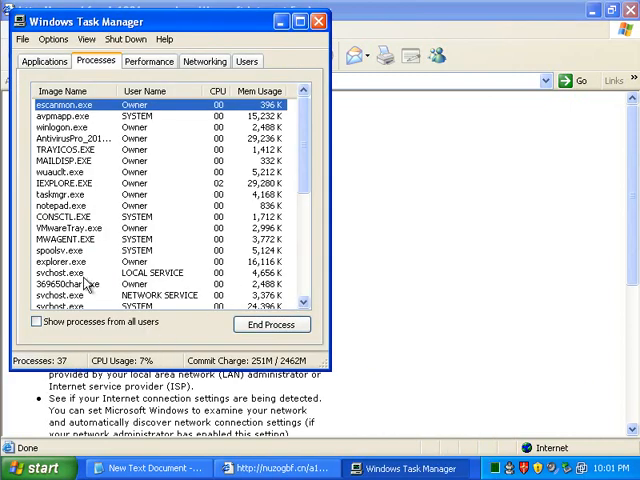
scroll(down, 3)
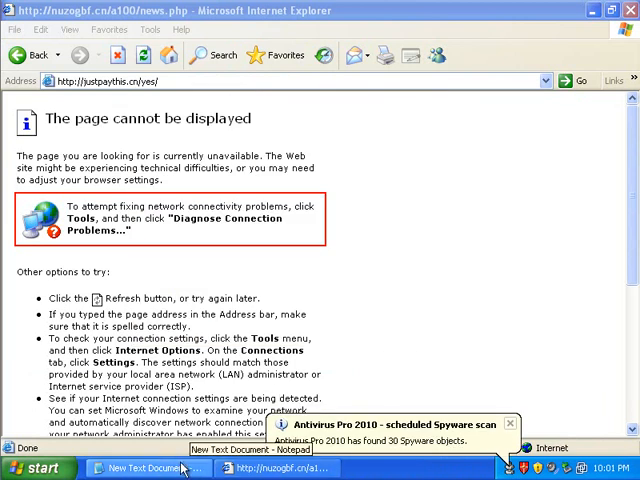
click(148, 467)
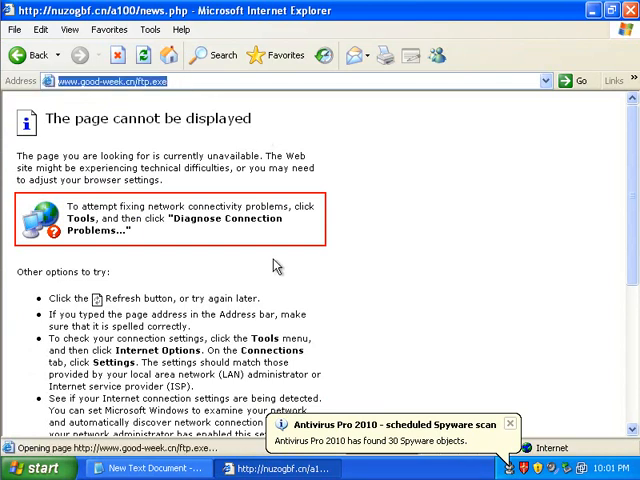
mouse_move(408, 318)
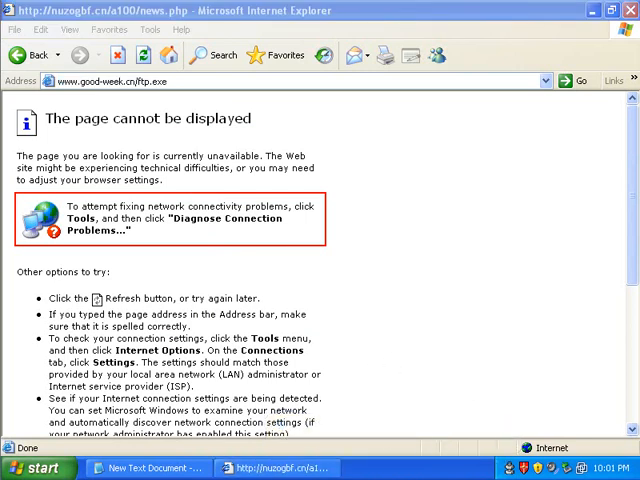
click(147, 468)
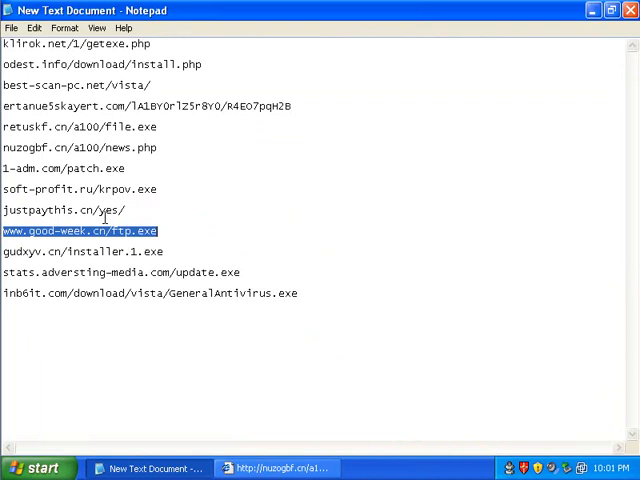
click(84, 251)
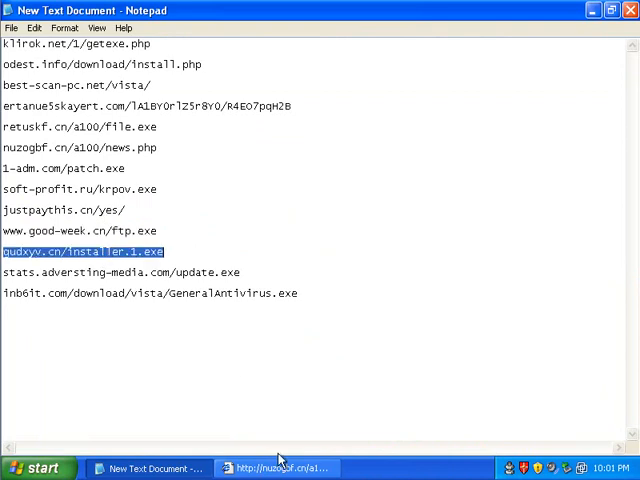
click(280, 468)
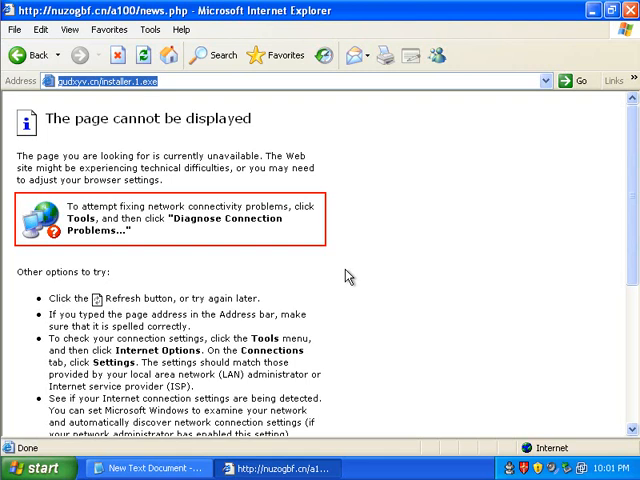
mouse_move(278, 462)
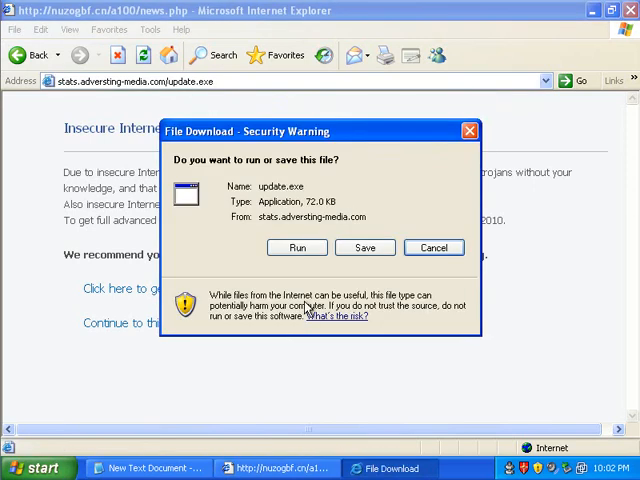
Step: Decline the update.exe and GeneralAntivirus.exe downloads and close the fake warning browser window
click(433, 247)
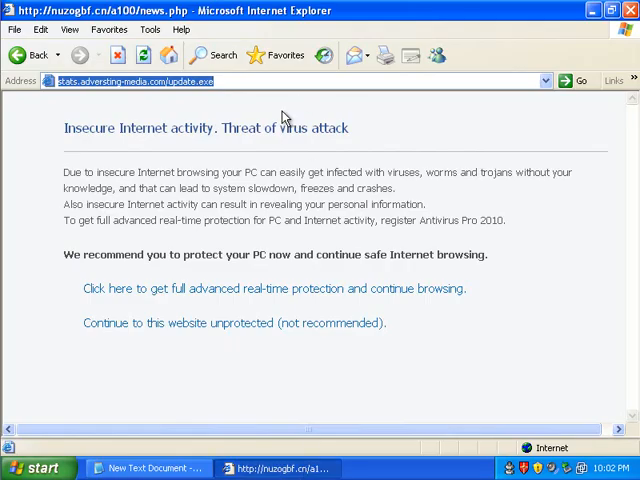
click(272, 288)
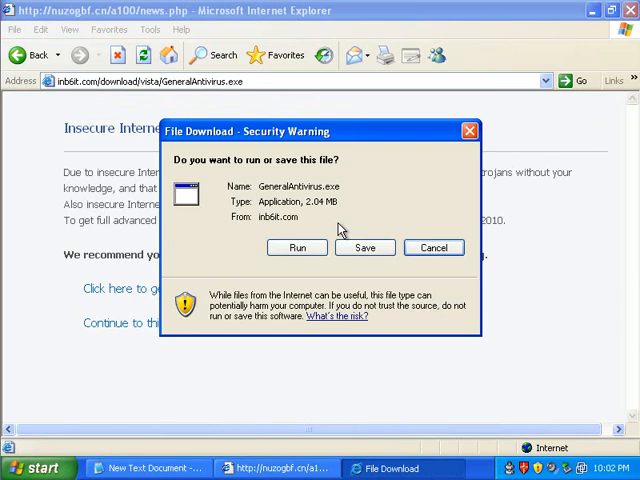
click(297, 248)
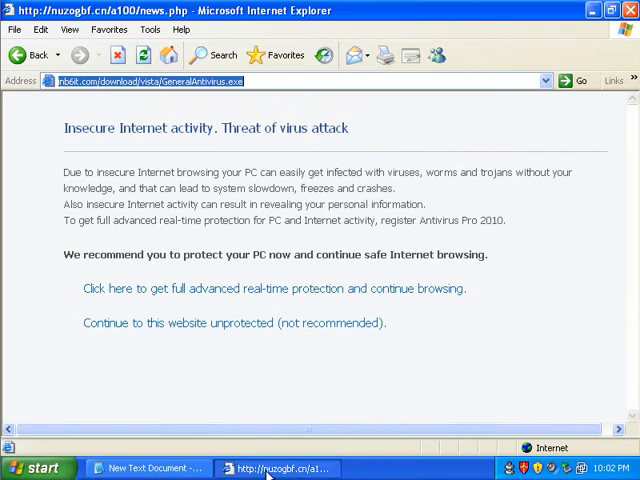
click(145, 468)
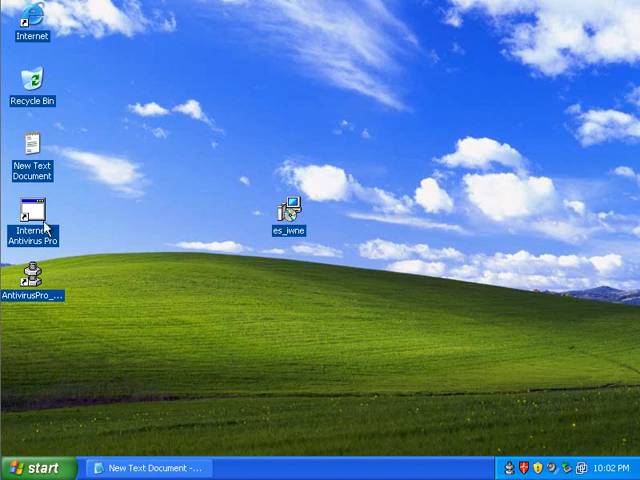
mouse_move(166, 205)
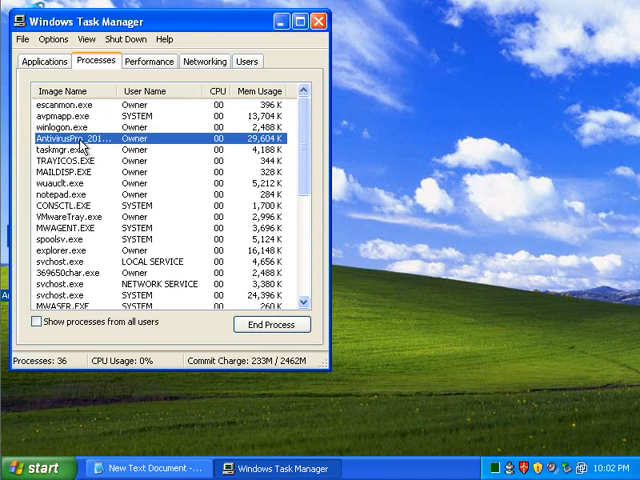
scroll(down, 3)
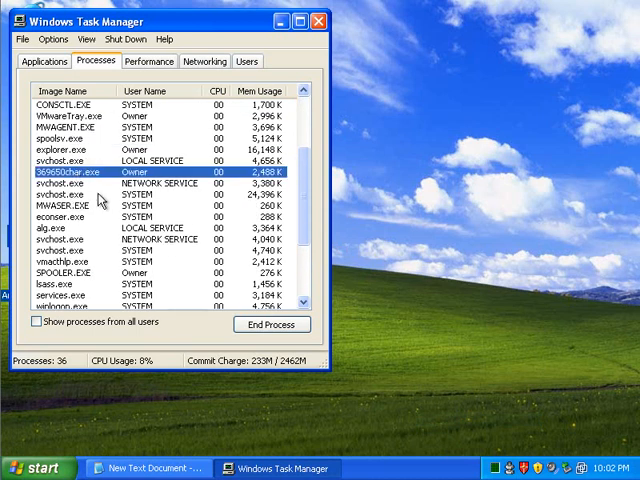
scroll(down, 3)
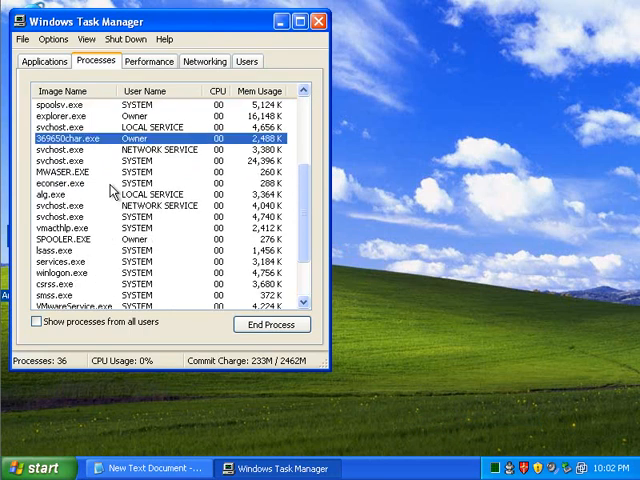
scroll(up, 3)
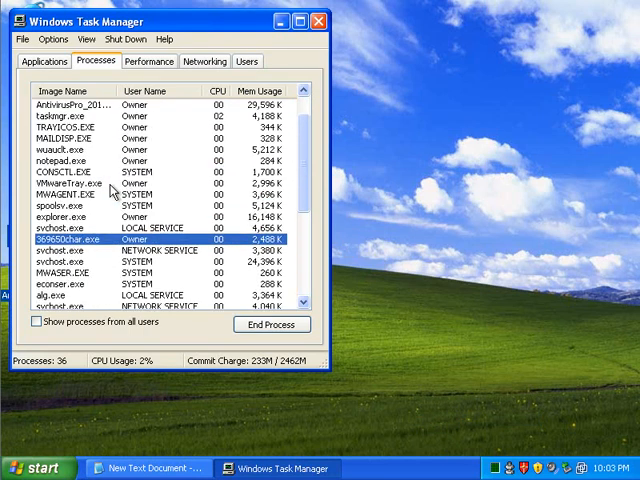
mouse_move(80, 205)
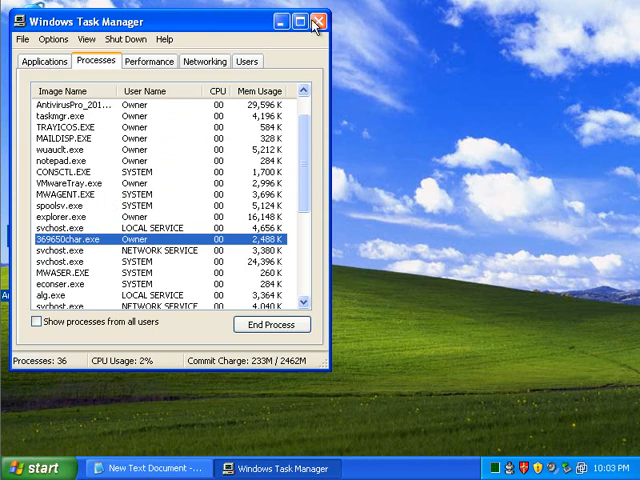
click(315, 22)
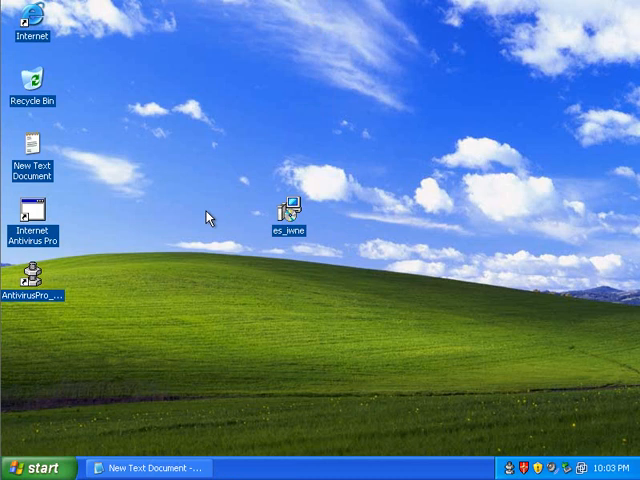
mouse_move(35, 38)
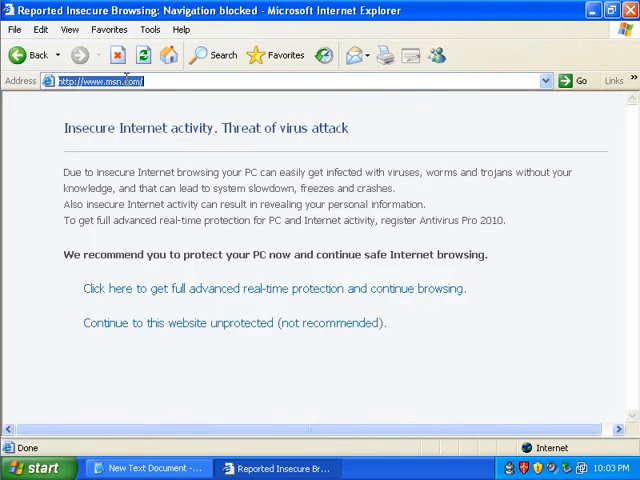
Step: Navigate from the fake 'Threat of virus attack' block page to google.com
text(google.com)
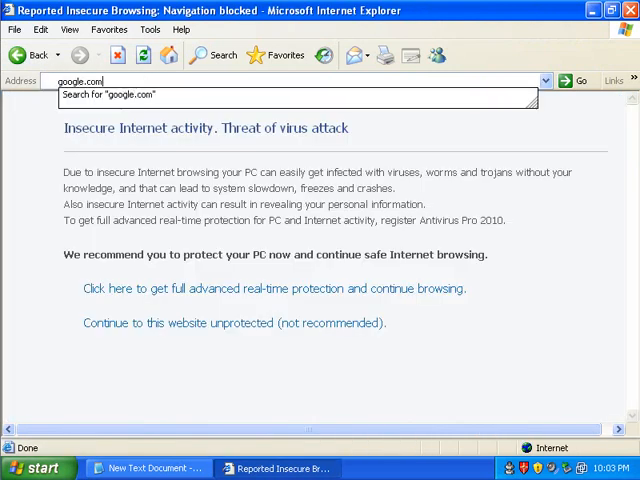
key(Return)
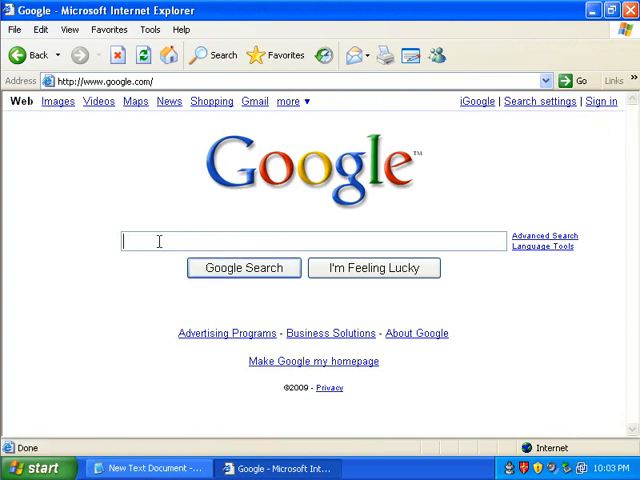
Step: Search Google for 'free antivirus', accept the security prompt and load the AVG Free result
text(free)
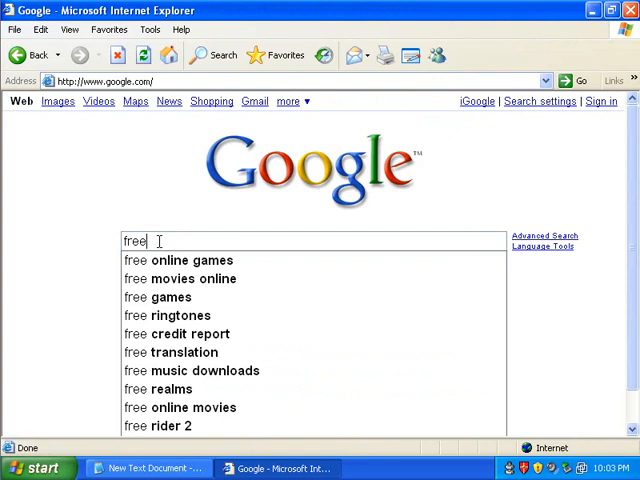
text(antivirus)
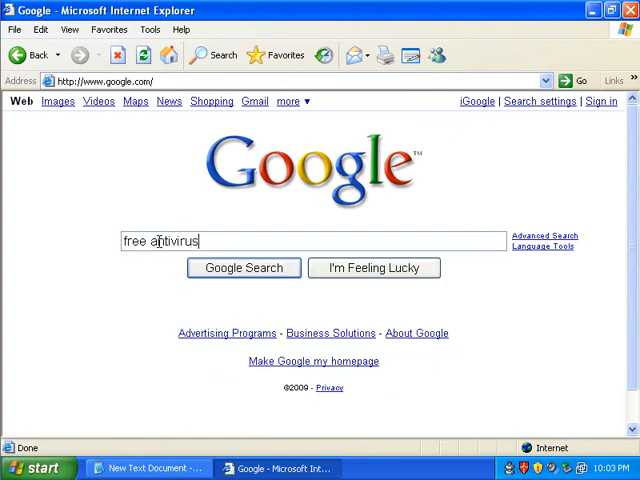
click(243, 267)
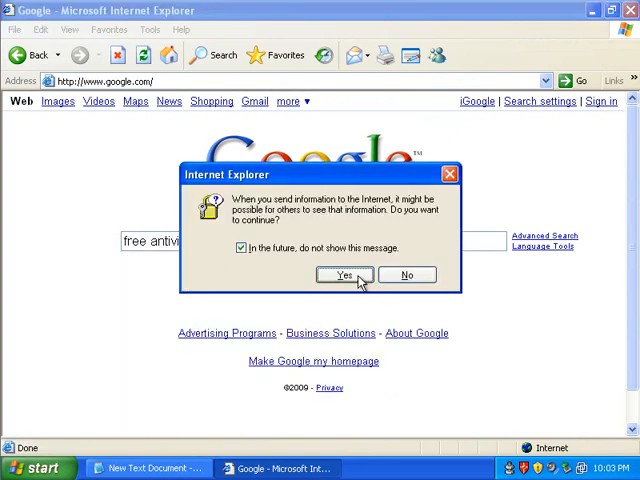
click(345, 274)
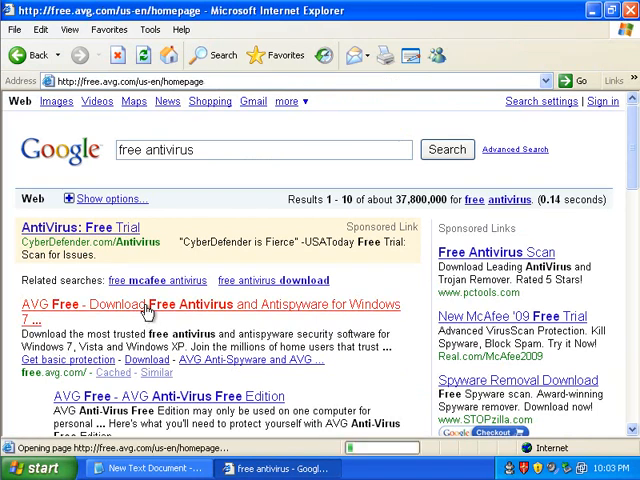
click(180, 303)
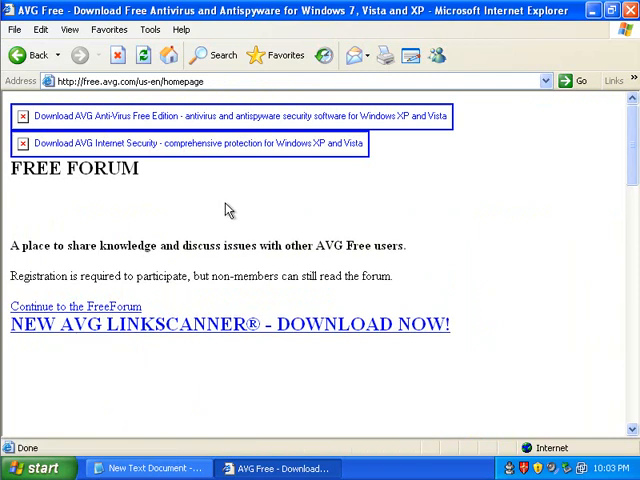
mouse_move(267, 218)
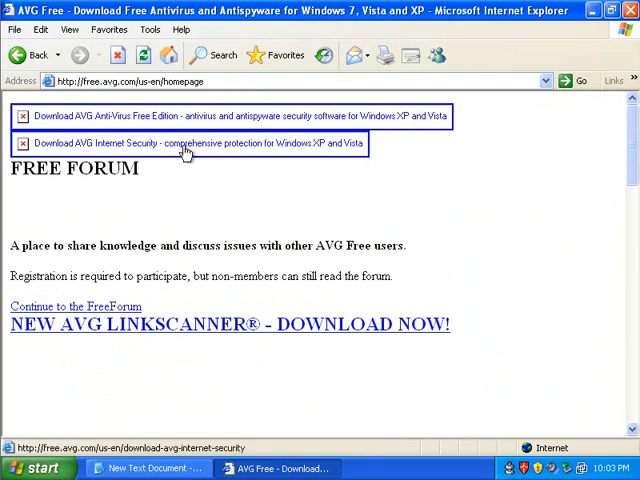
Step: Browse the AVG Free page and follow its LinkScanner download link, ending back on the results
scroll(down, 3)
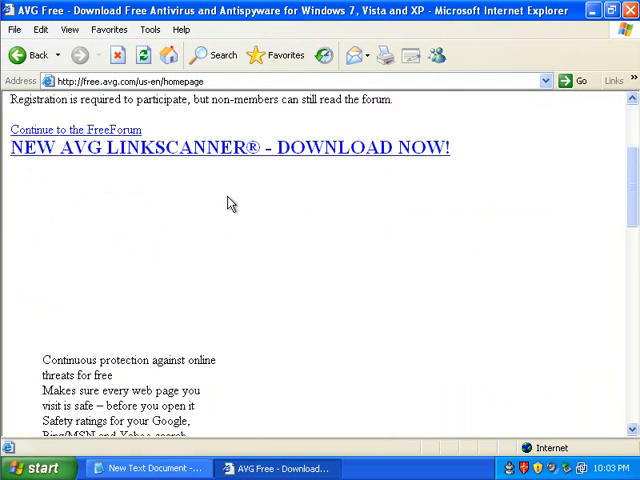
scroll(down, 3)
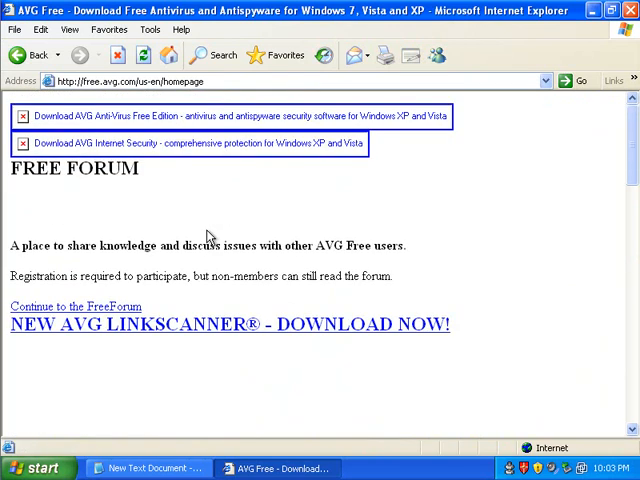
click(200, 143)
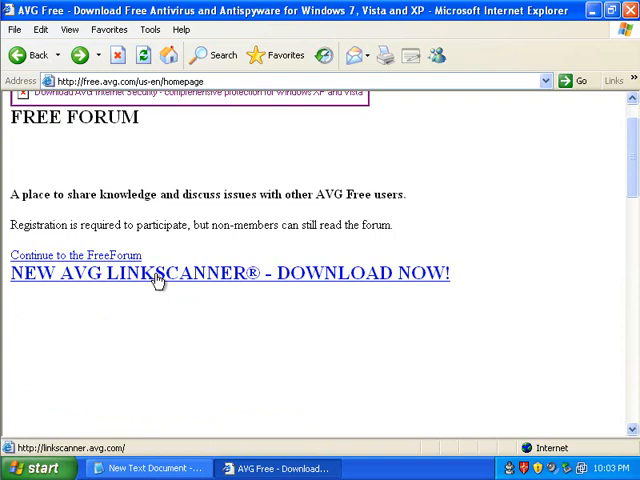
click(150, 273)
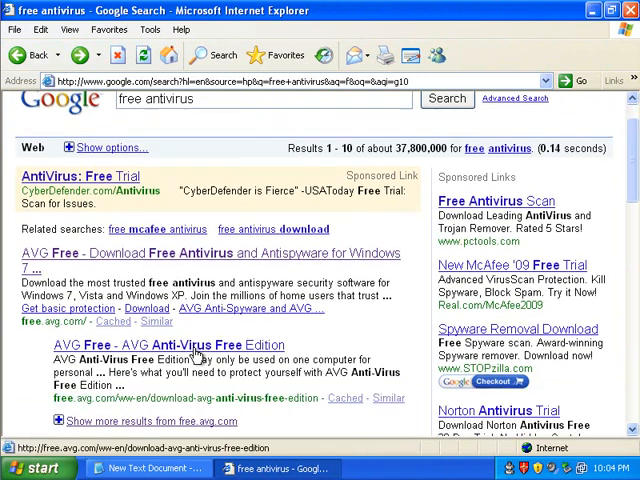
Step: Visit the Avira AntiVir result, return to the Google results and close Internet Explorer
scroll(down, 3)
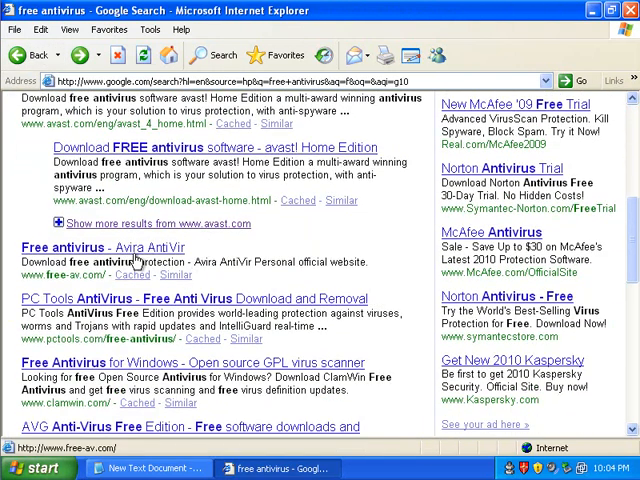
click(106, 247)
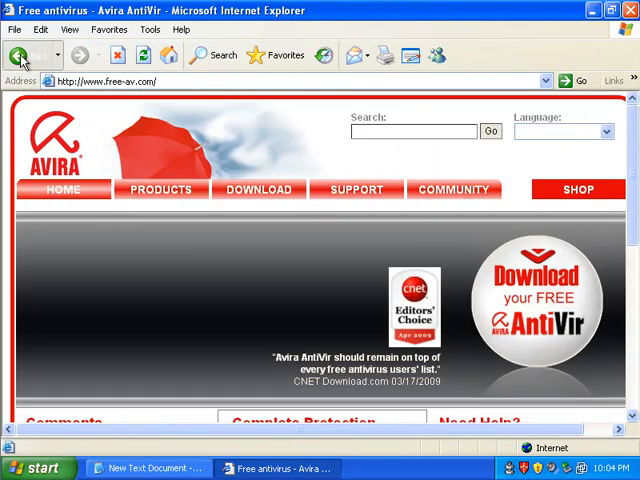
click(25, 55)
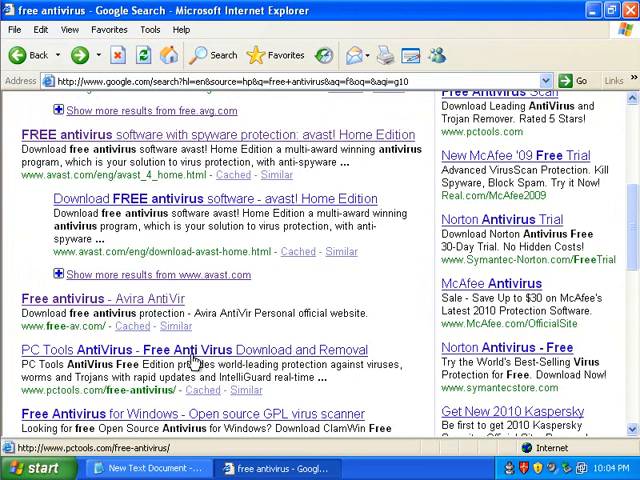
scroll(up, 3)
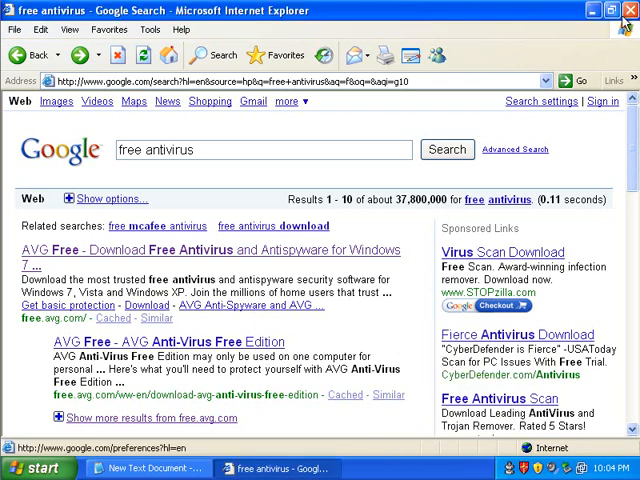
click(150, 468)
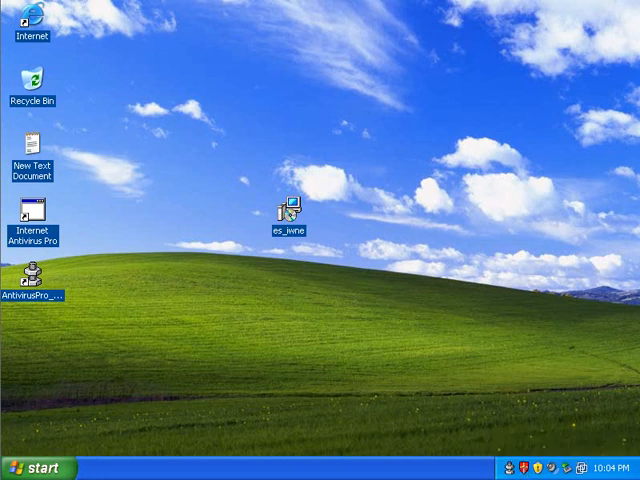
Step: End the 369650char.exe process from Task Manager's Processes list, confirming with Yes
right_click(300, 468)
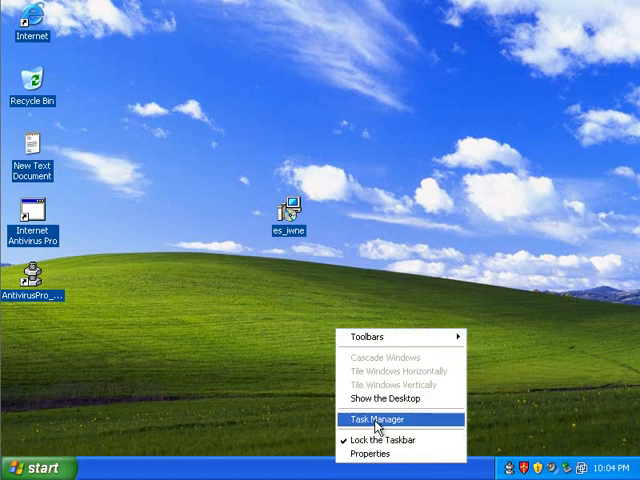
click(378, 419)
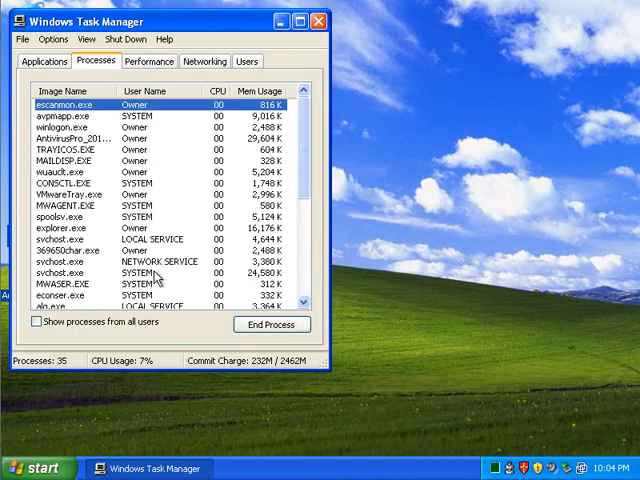
click(70, 137)
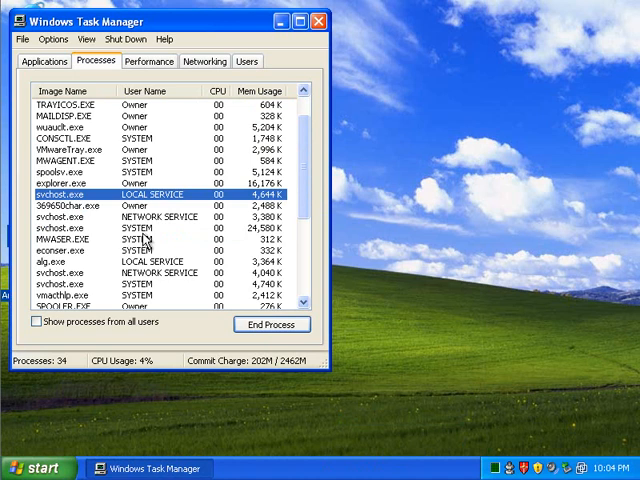
click(271, 324)
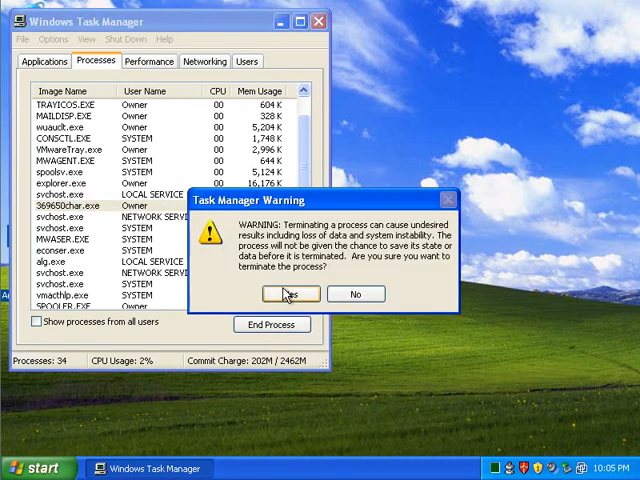
click(290, 293)
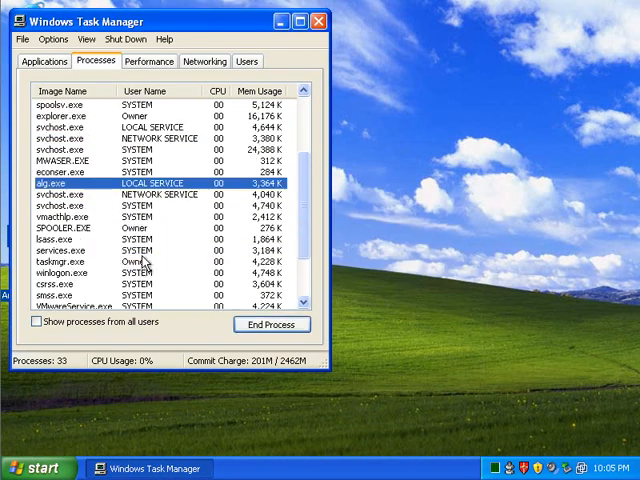
click(318, 22)
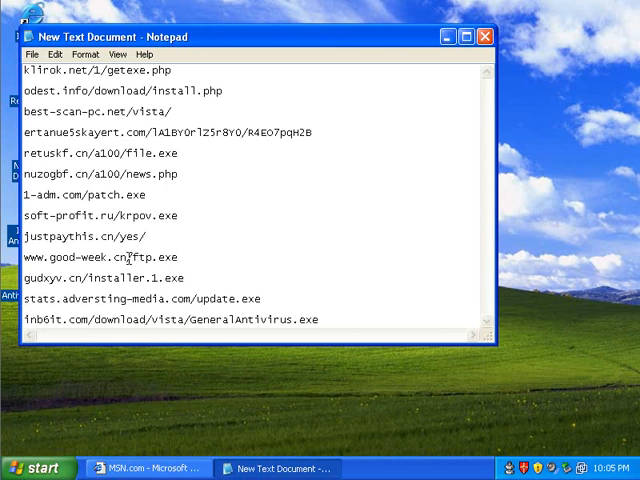
double_click(93, 257)
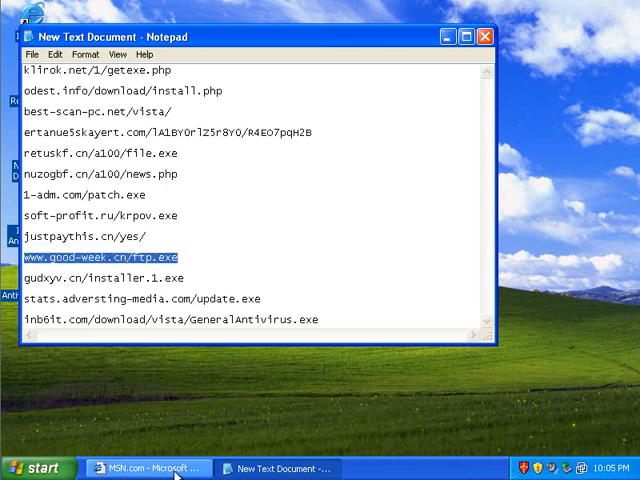
click(145, 468)
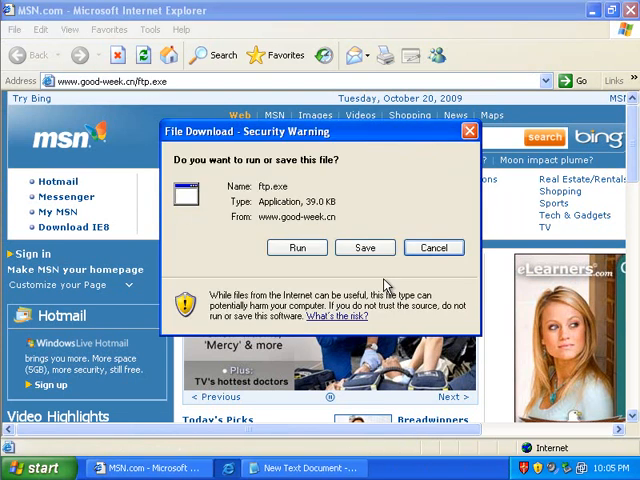
click(434, 247)
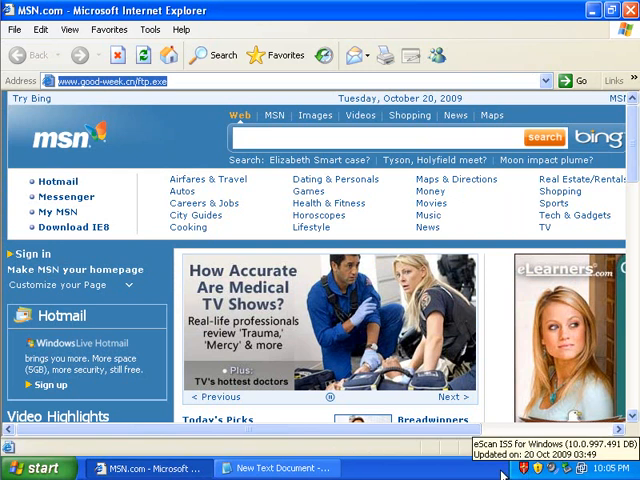
Step: Close the Notepad link list and Internet Explorer, leaving the desktop
click(278, 468)
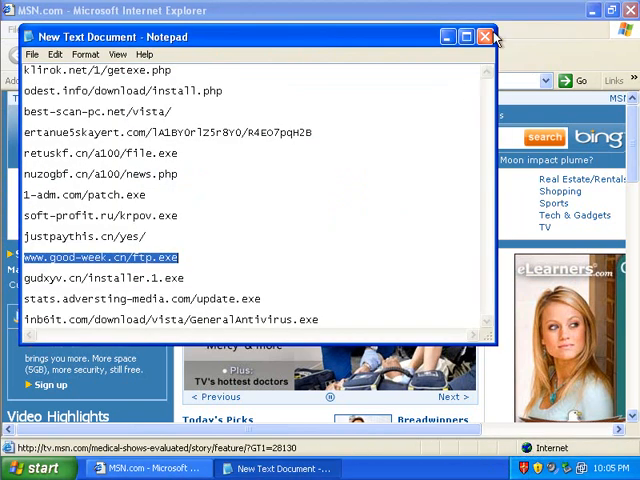
click(486, 37)
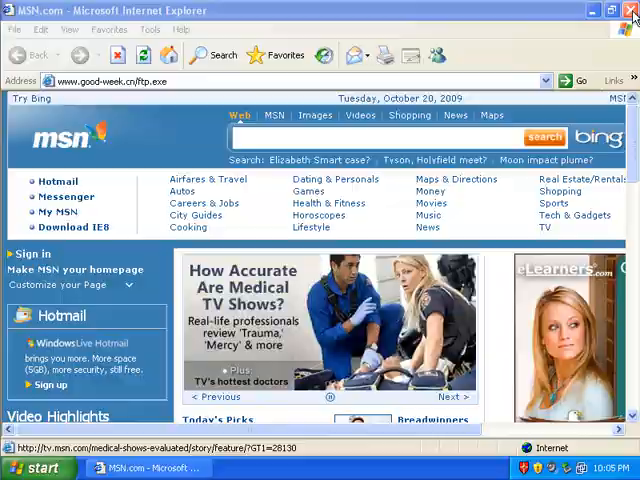
click(630, 10)
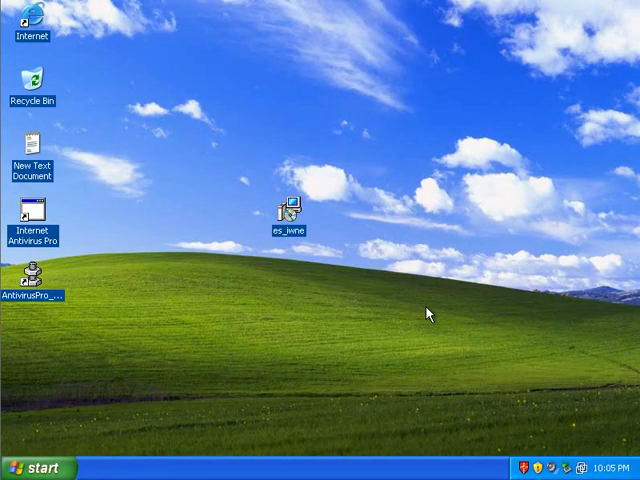
mouse_move(443, 323)
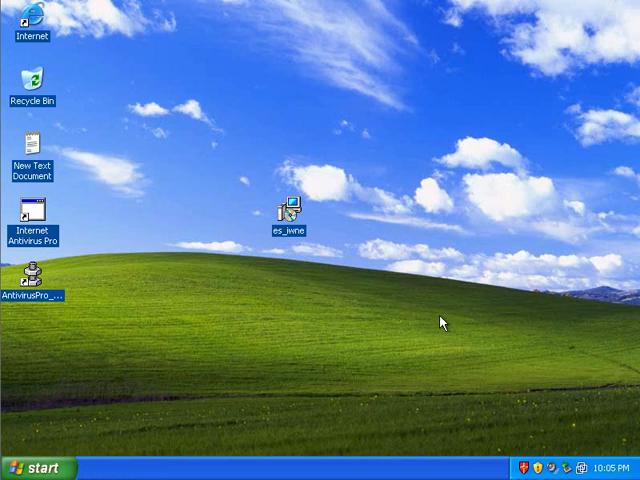
mouse_move(435, 321)
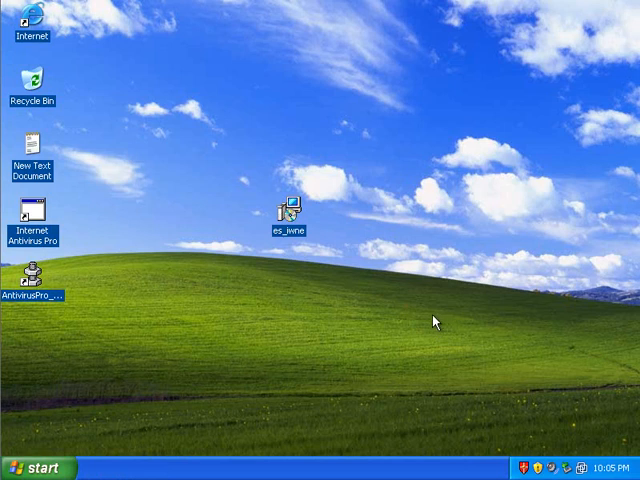
mouse_move(434, 323)
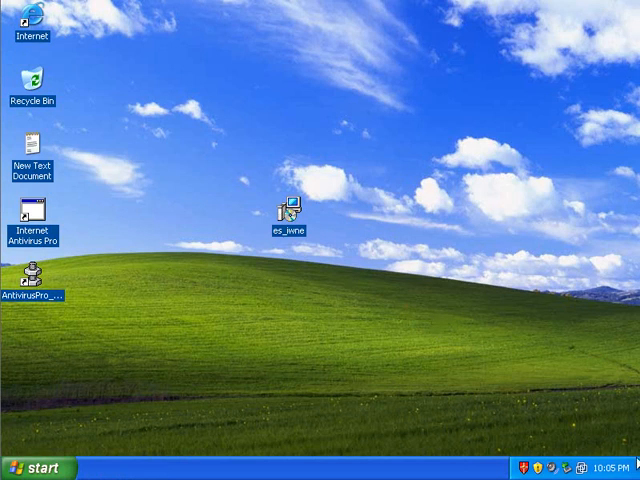
Step: Launch the eScan Protection Center from its system tray icon
double_click(289, 207)
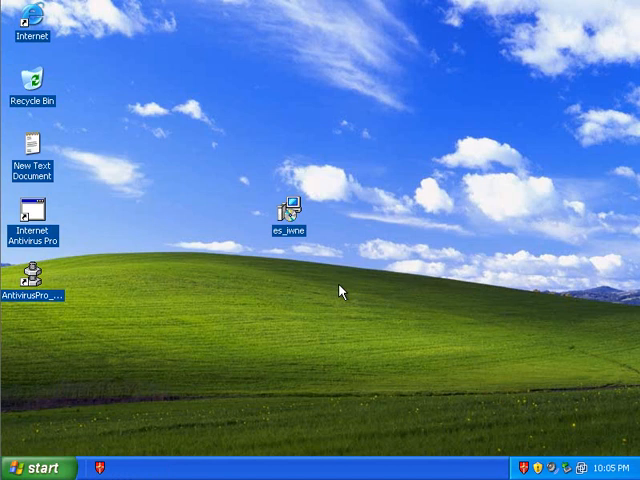
double_click(288, 212)
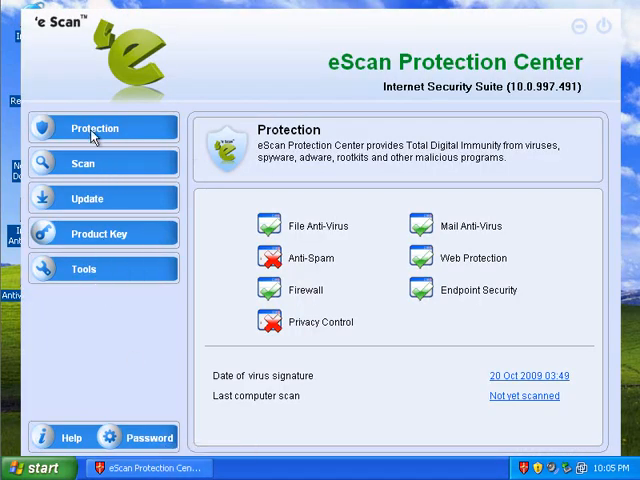
Step: Review eScan's Scan, Update and Protection pages, finishing on Tools
click(83, 163)
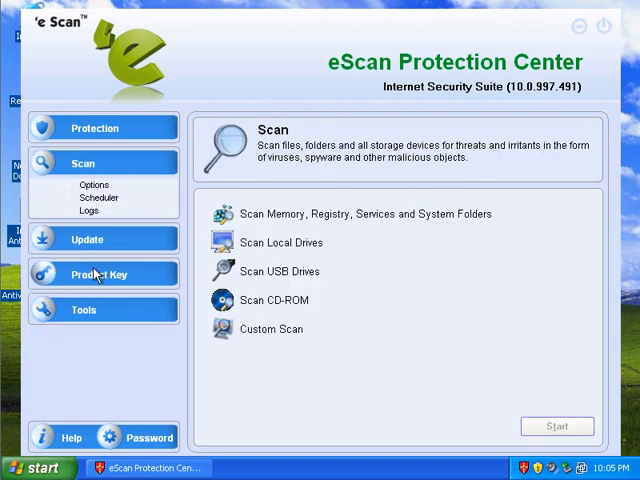
click(87, 239)
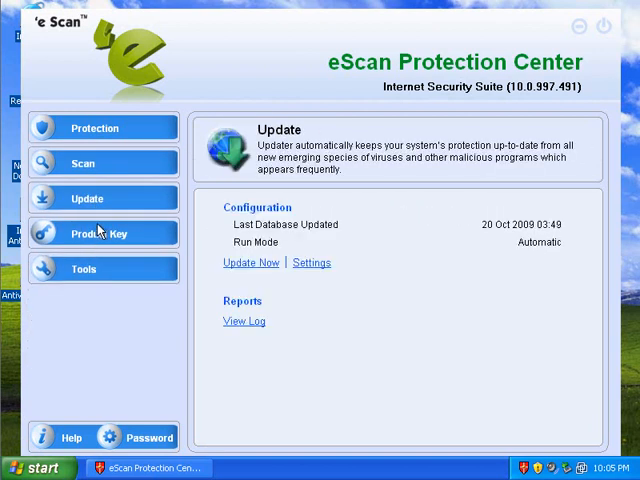
click(94, 128)
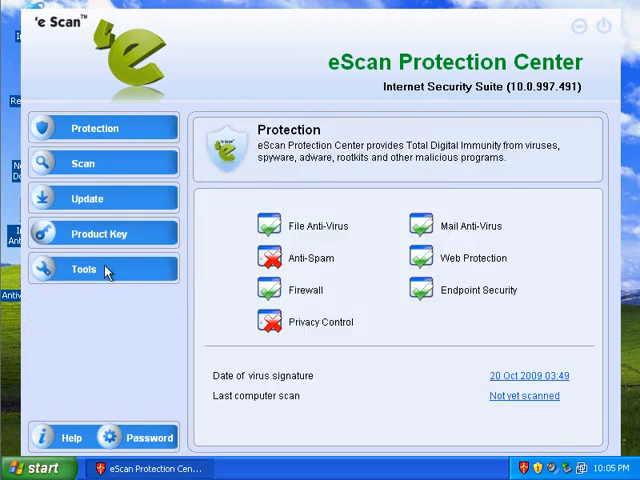
click(84, 268)
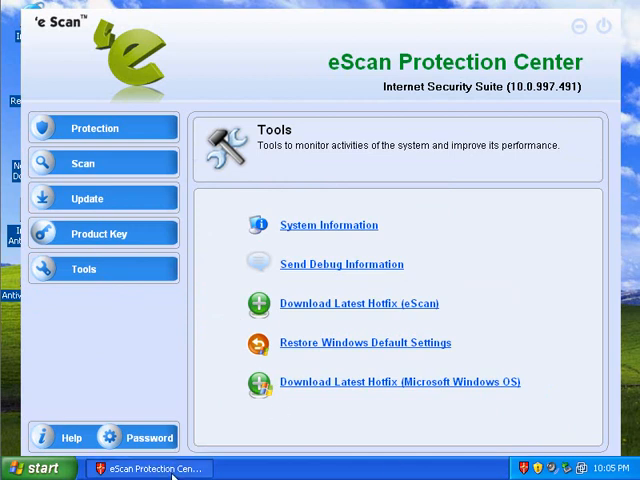